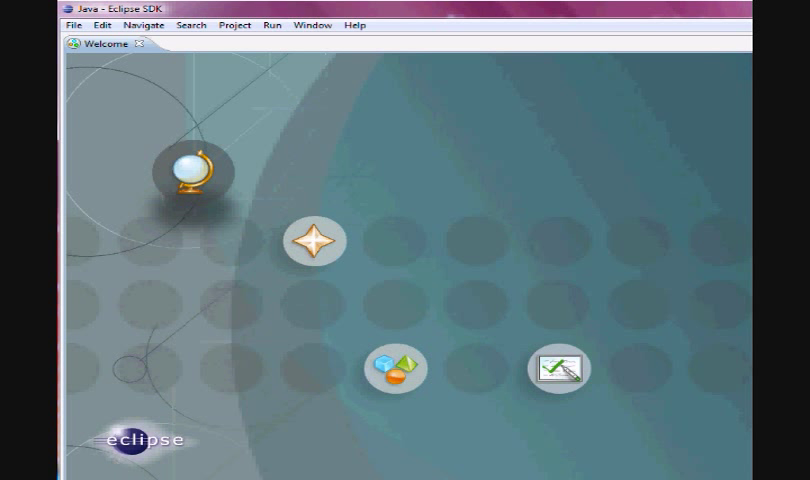
mouse_move(165, 48)
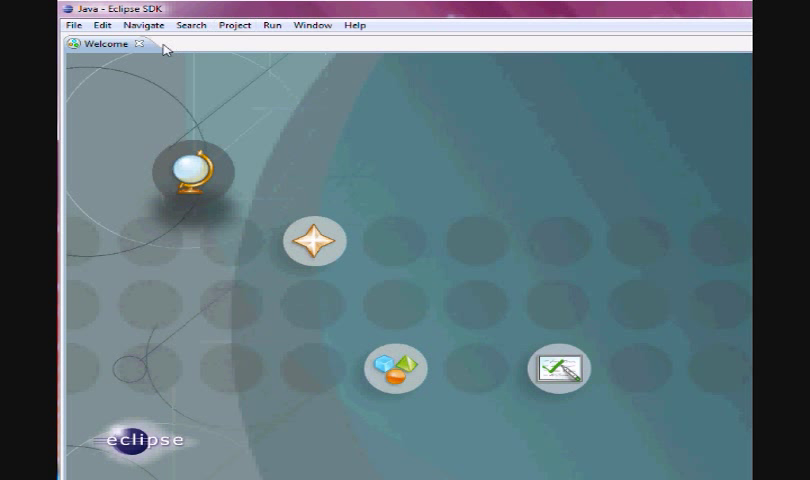
Close the Welcome page to reveal the empty Java workbench
left_click(143, 44)
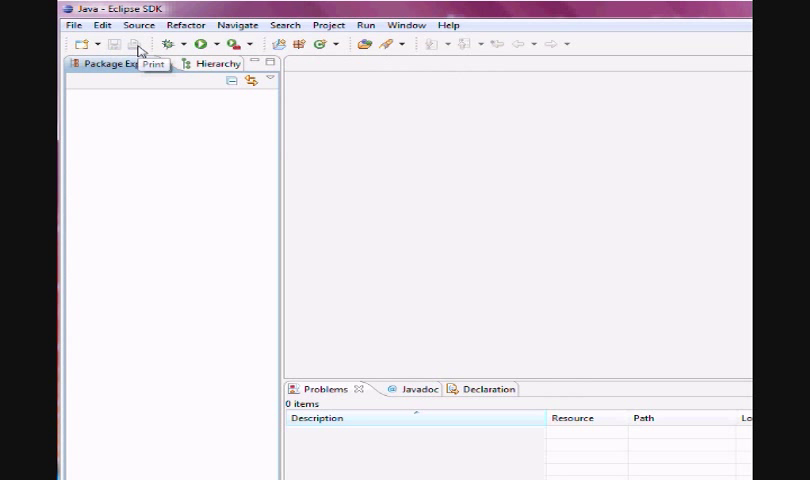
left_click(74, 24)
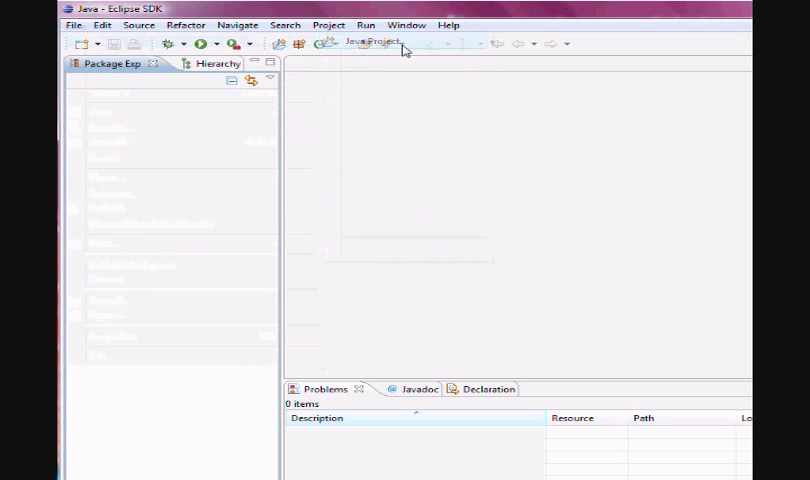
Name a new Java project JavaTutorialOne, try other JREs such as JavaSE-1.6, and keep the default JRE
left_click(362, 43)
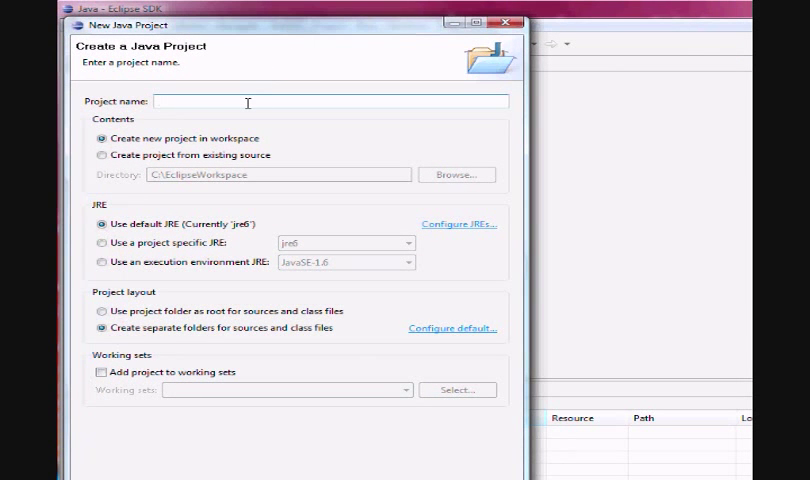
type("JavaTutorialOne")
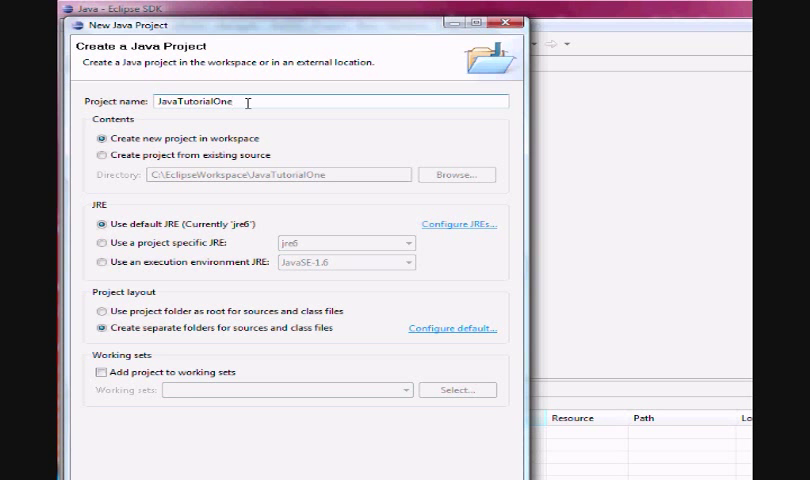
mouse_move(198, 233)
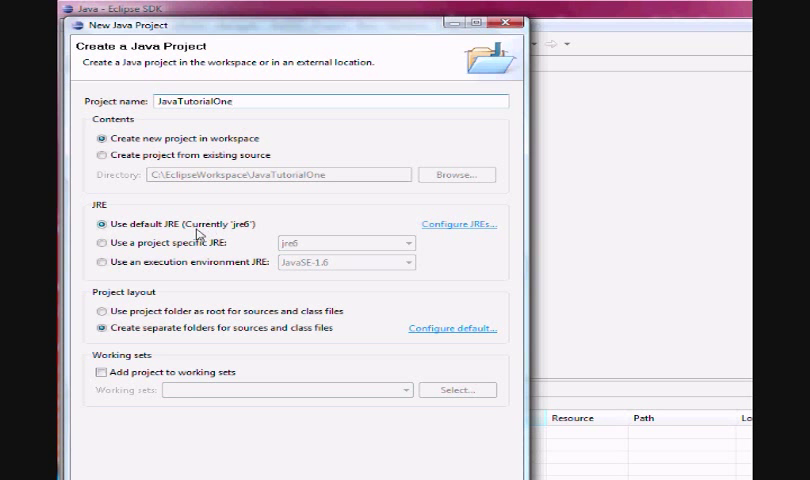
mouse_move(220, 237)
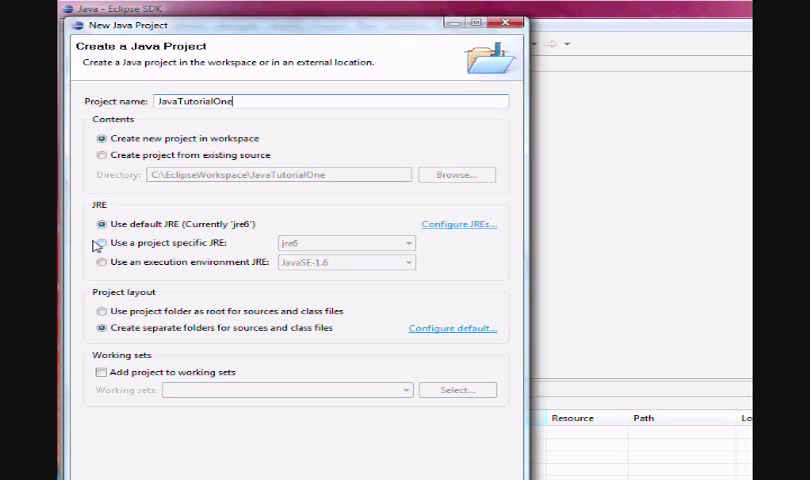
left_click(99, 244)
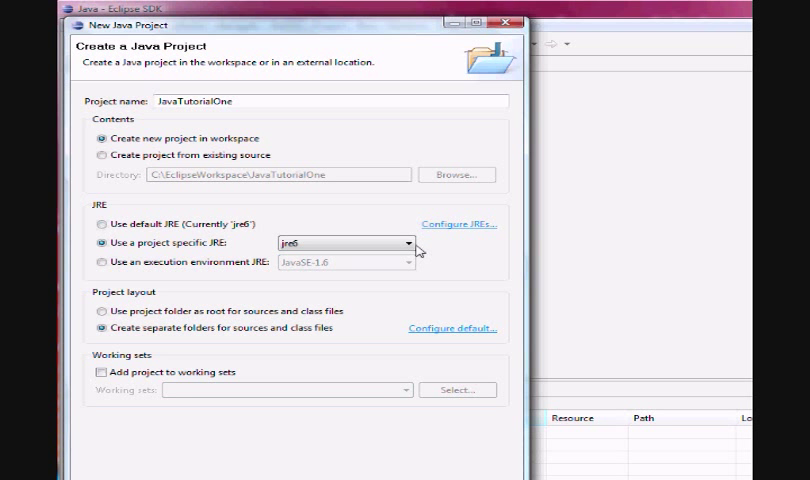
left_click(405, 242)
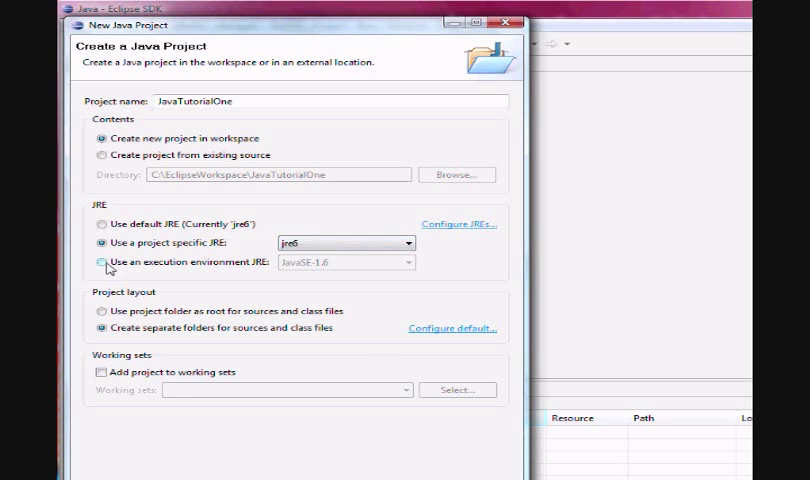
left_click(407, 266)
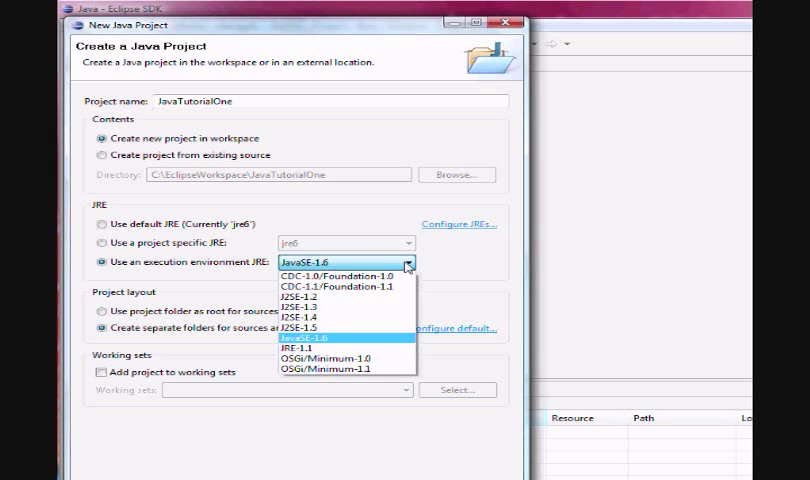
left_click(345, 338)
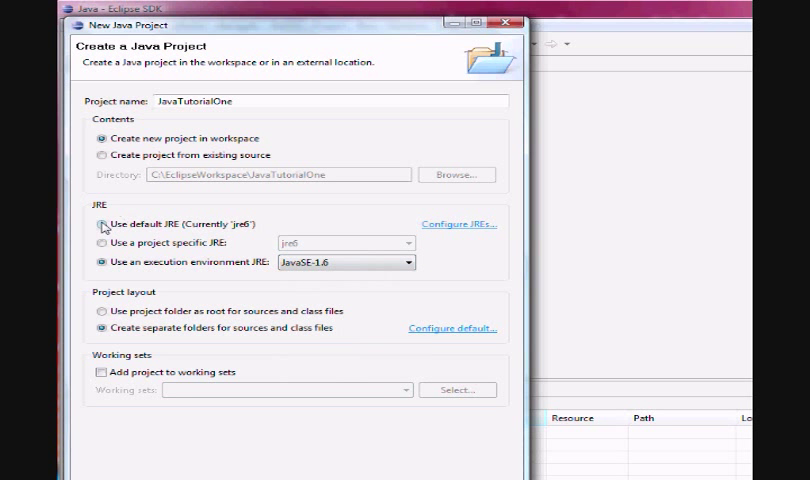
left_click(102, 223)
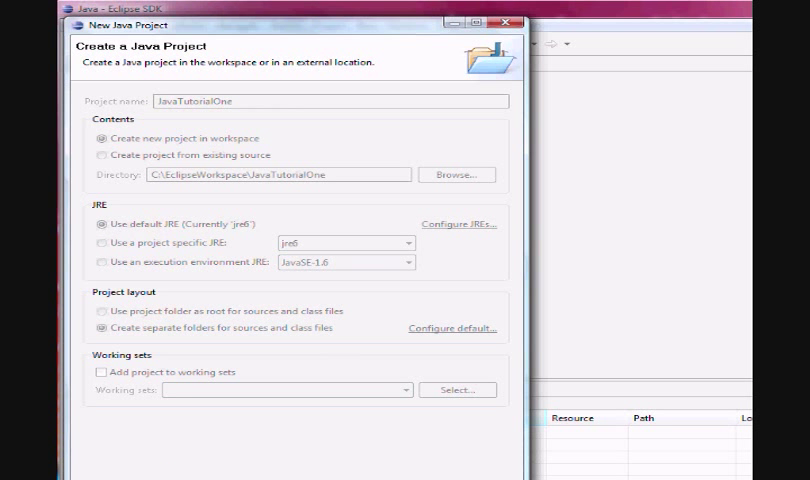
Finish the JavaTutorialOne project, expand it, and bring up its context menu
left_click(458, 468)
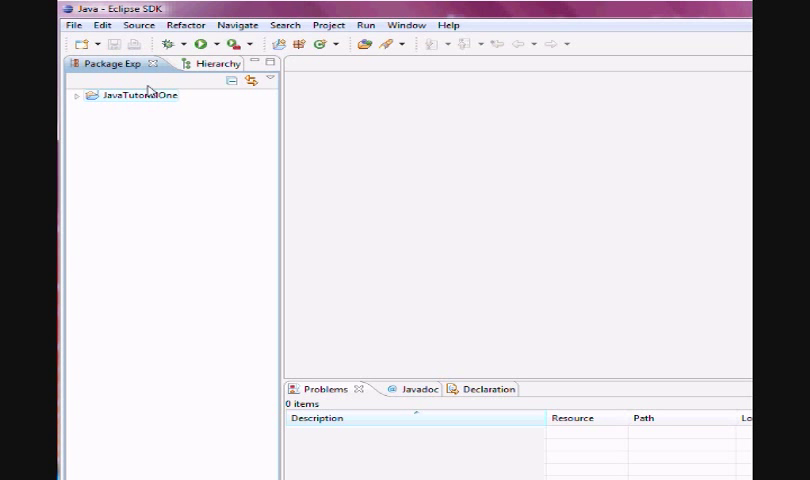
left_click(77, 95)
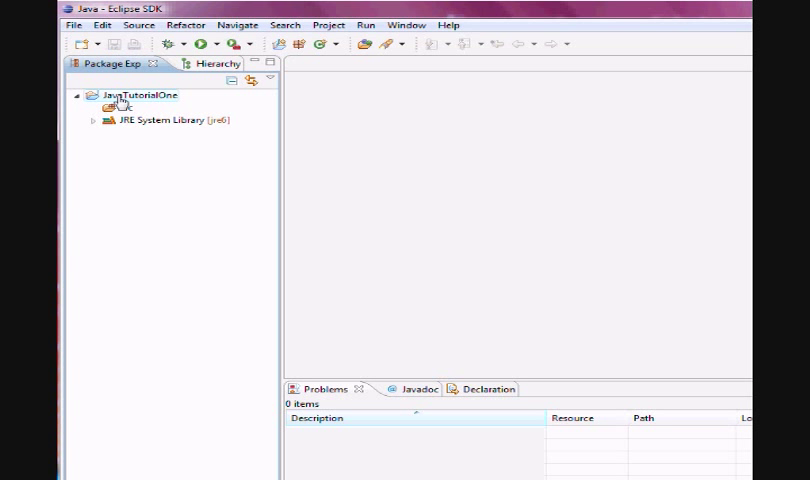
right_click(140, 95)
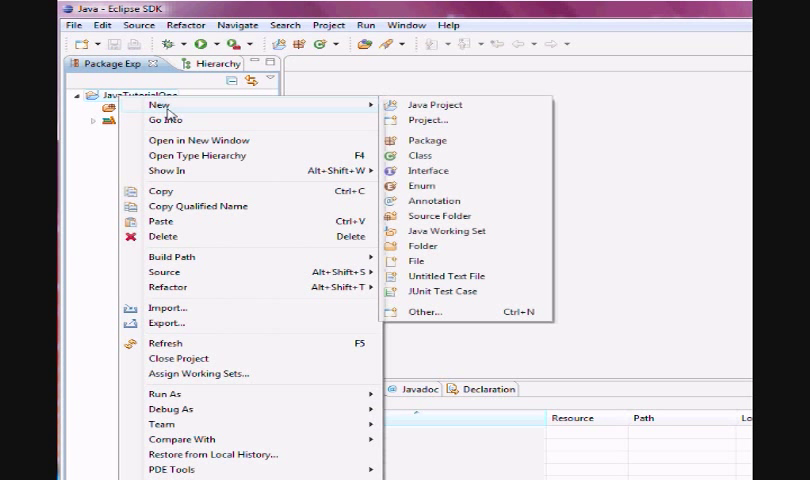
mouse_move(446, 160)
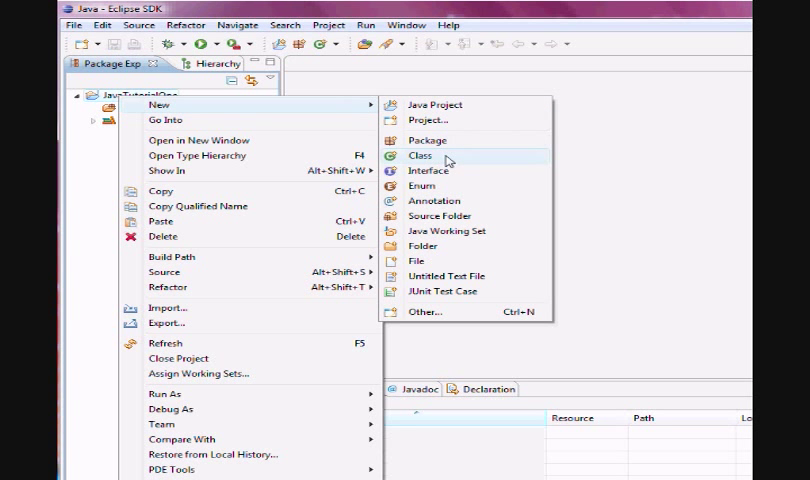
Create a public class named Employee with a main method stub
left_click(425, 156)
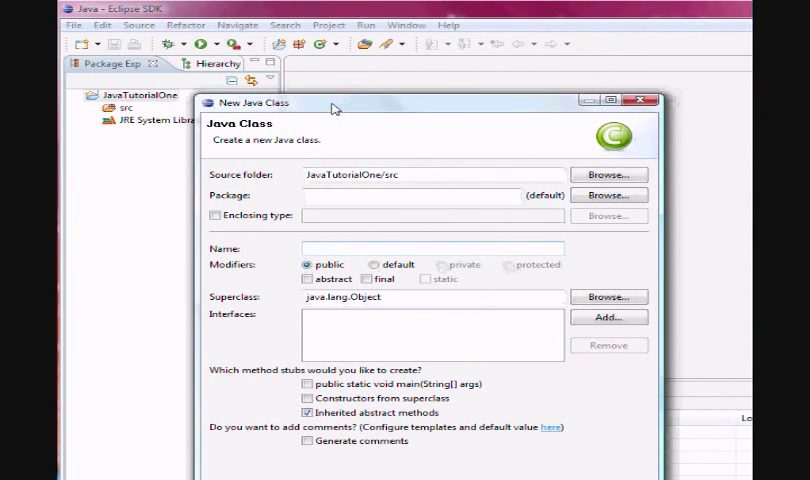
mouse_move(378, 246)
type("Employ")
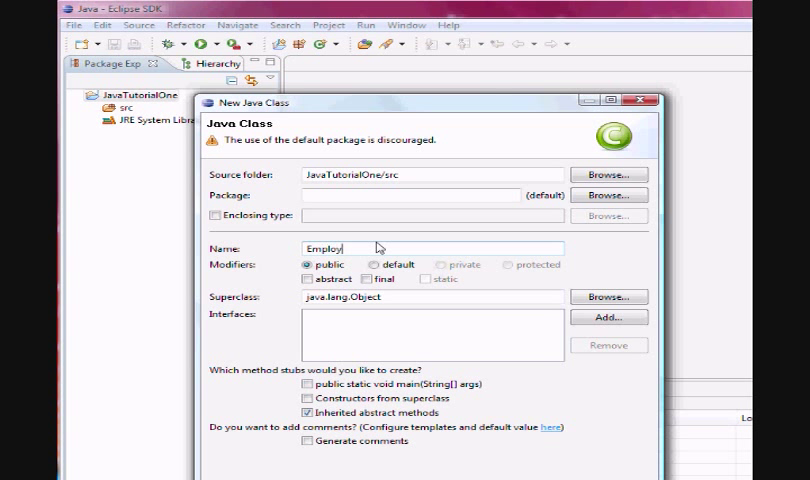
type("ee")
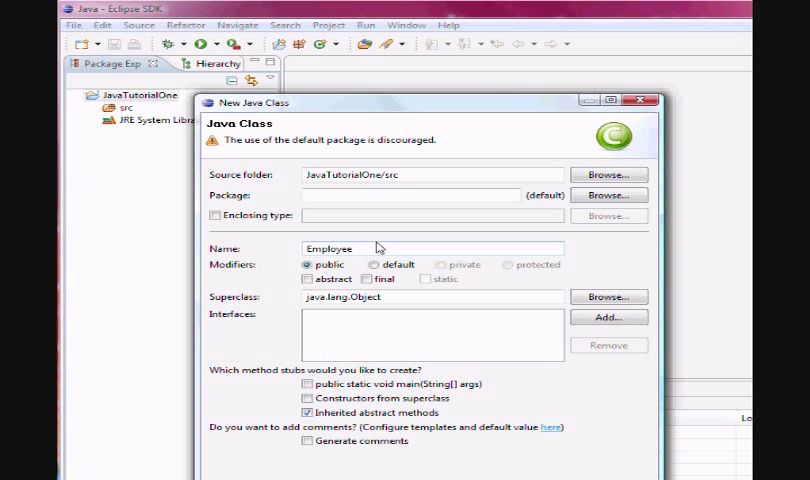
left_click(355, 248)
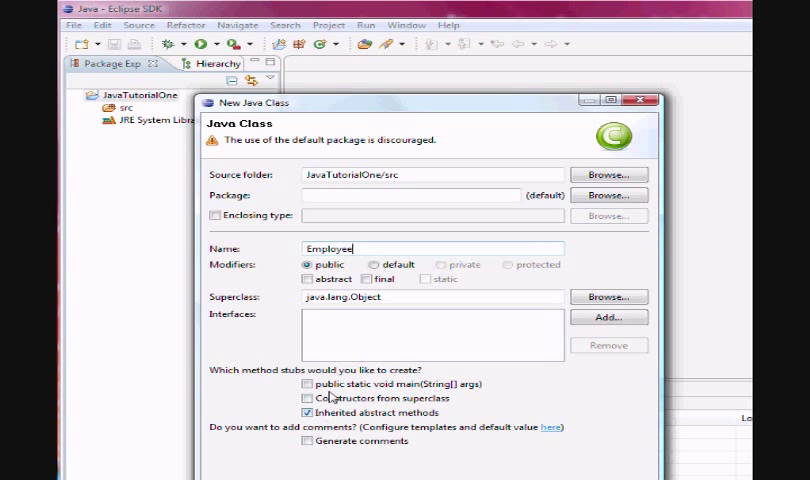
left_click(307, 384)
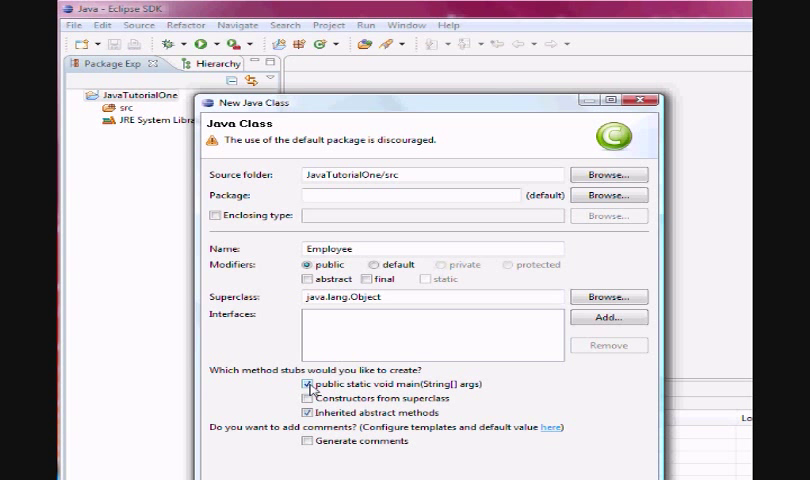
left_click(309, 384)
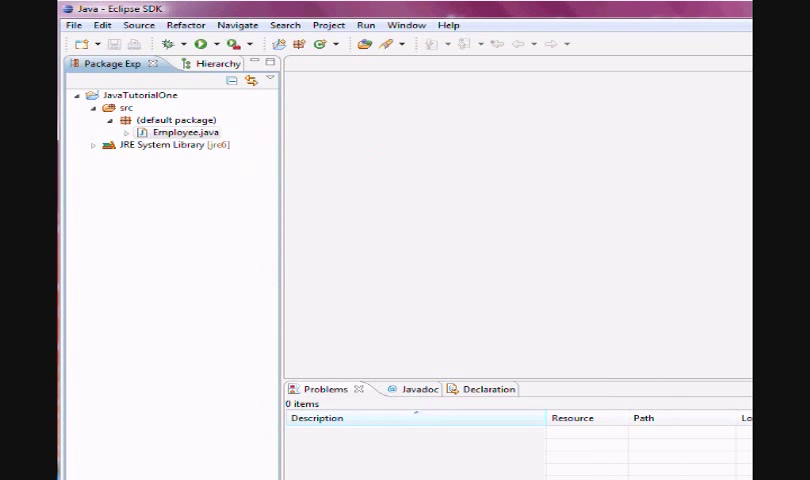
Open Employee.java in the editor
double_click(183, 132)
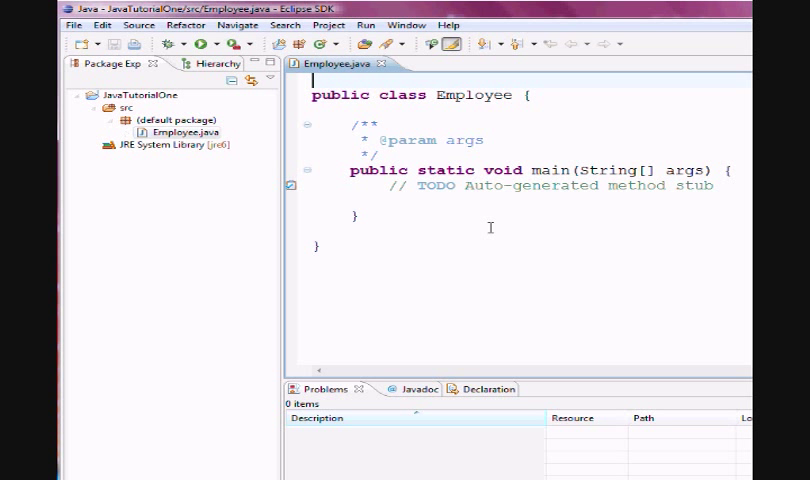
mouse_move(507, 131)
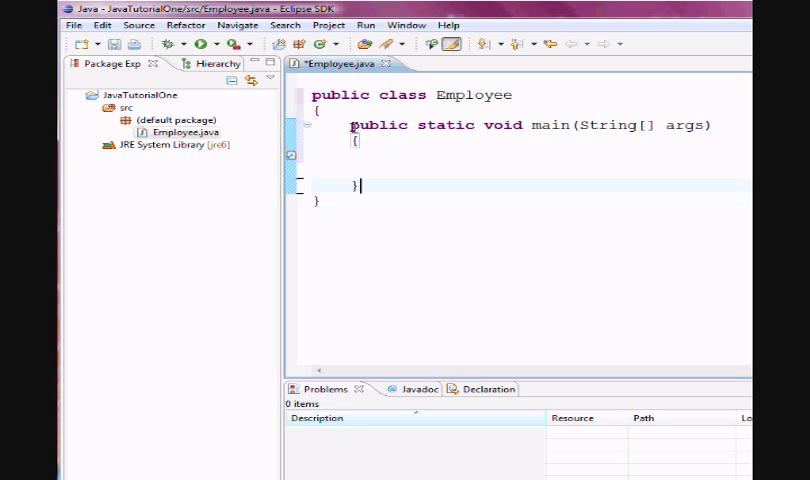
mouse_move(322, 63)
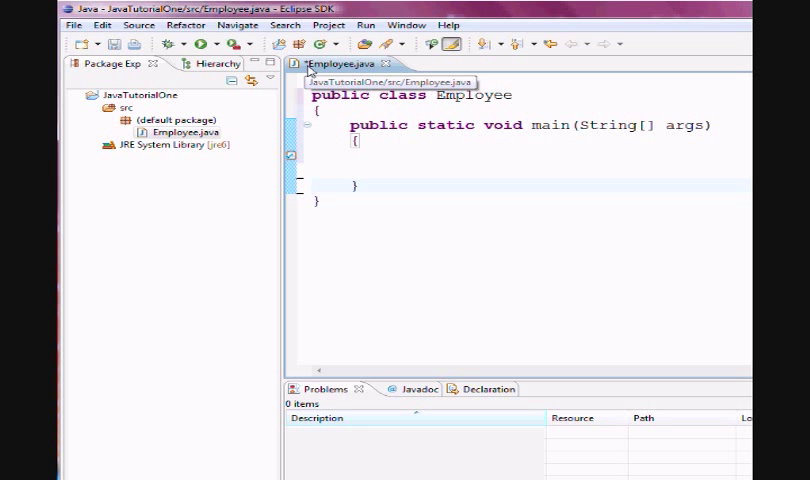
mouse_move(310, 67)
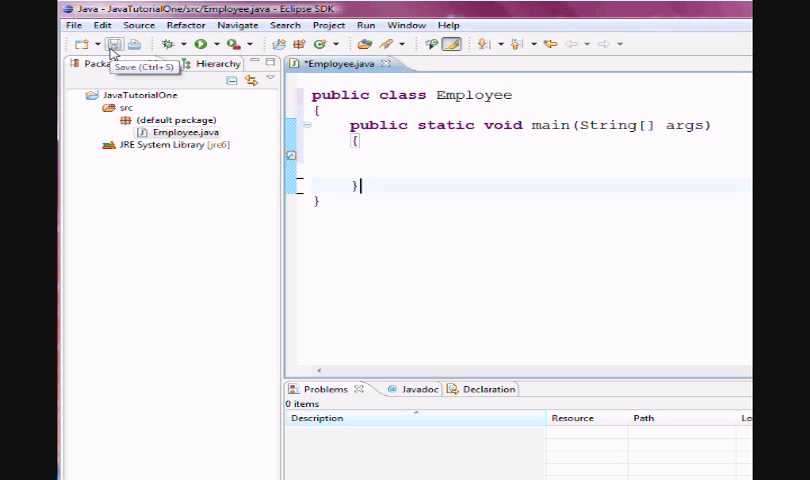
mouse_move(112, 52)
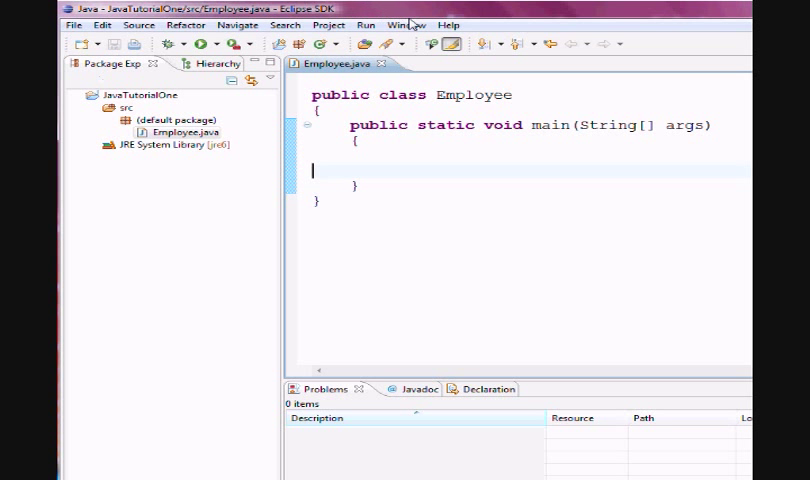
Show the Navigator view, expand JavaTutorialOne and src to inspect Employee.java, then collapse src
left_click(405, 24)
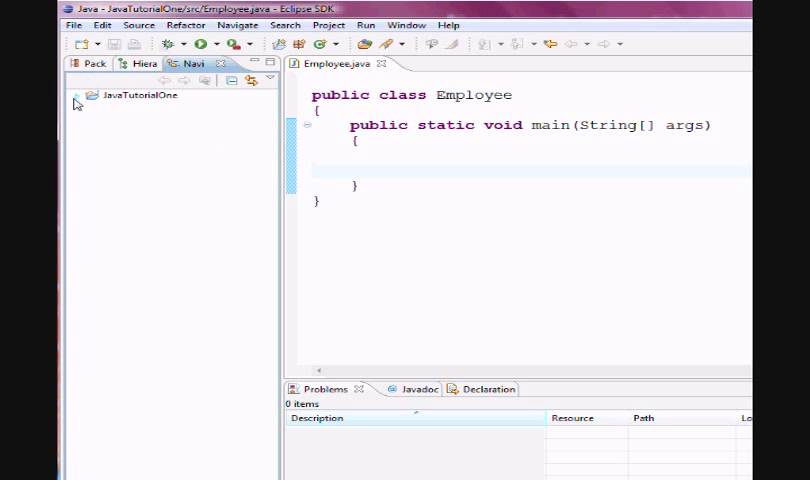
left_click(78, 95)
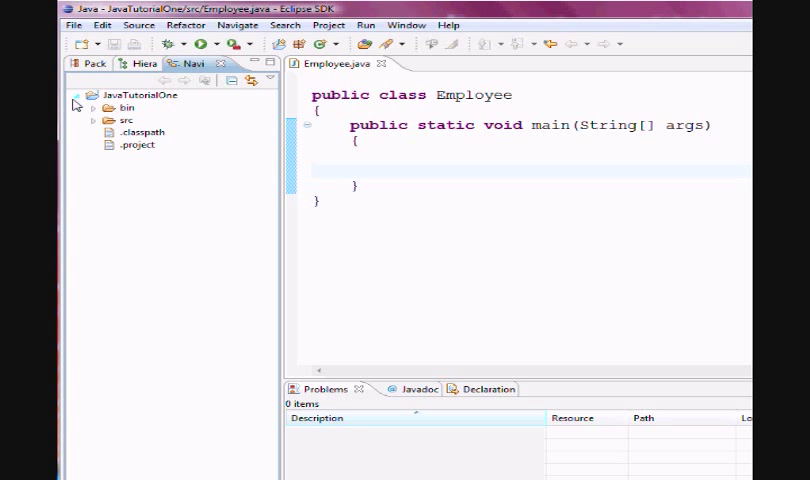
left_click(92, 118)
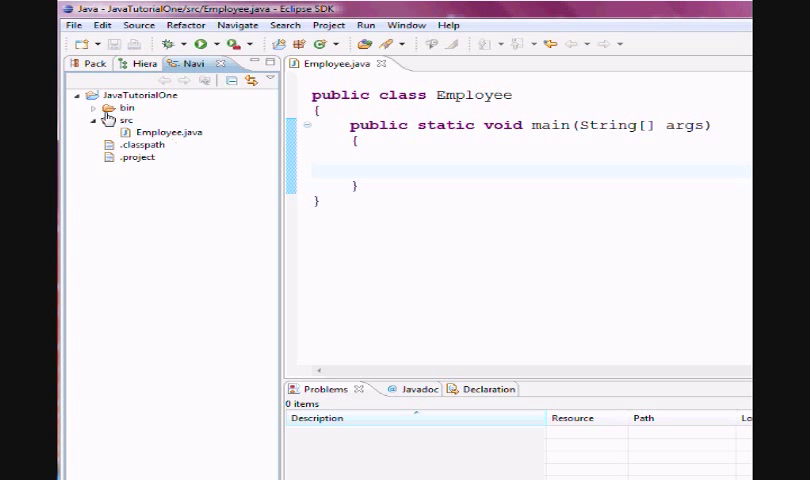
left_click(93, 107)
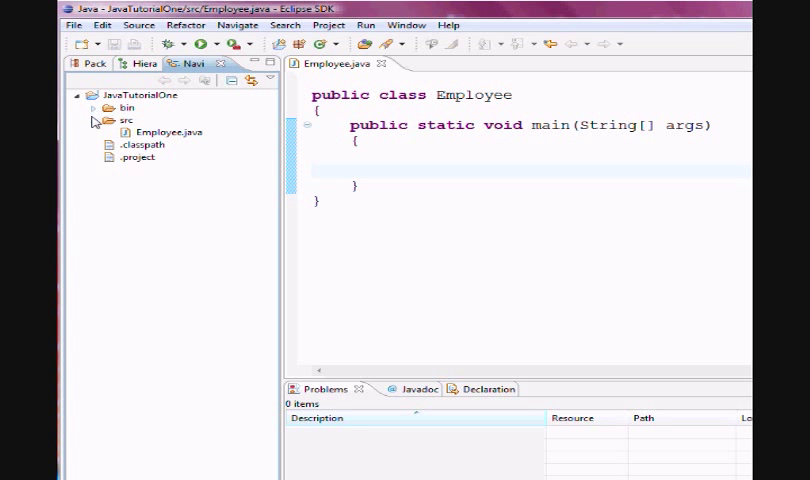
left_click(92, 123)
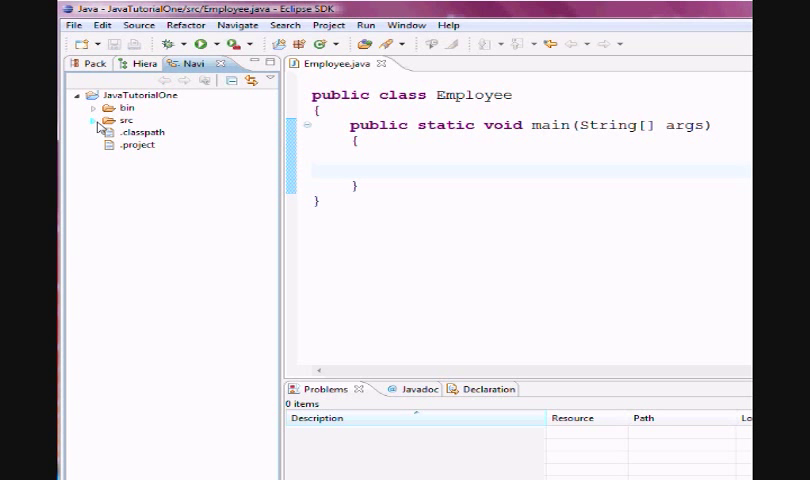